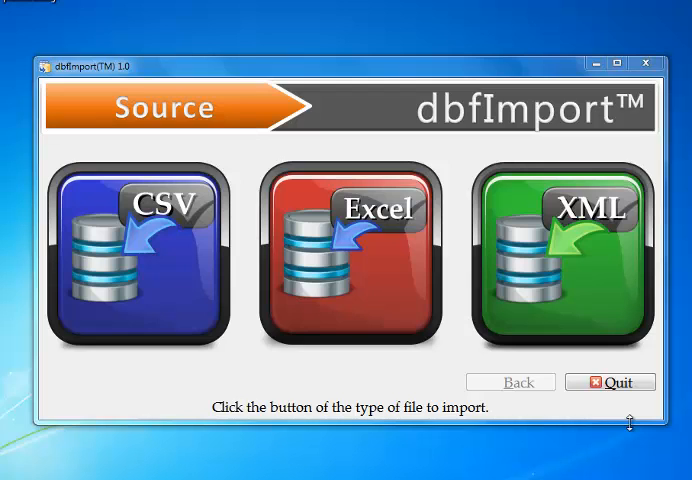
Step: Select CSV as the import source on the Source screen
click(350, 255)
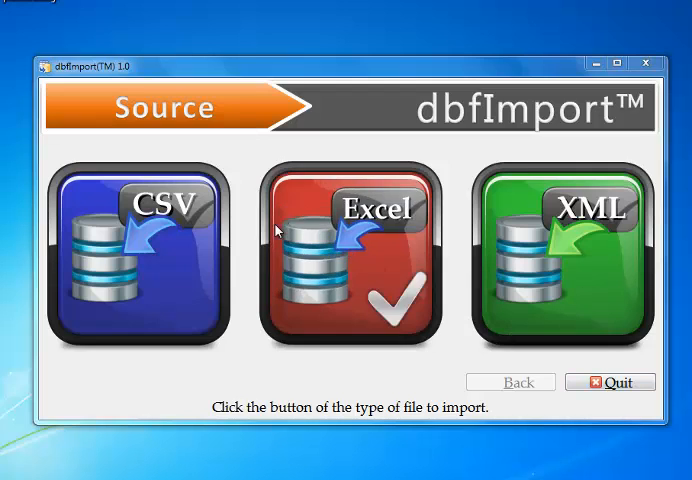
click(140, 255)
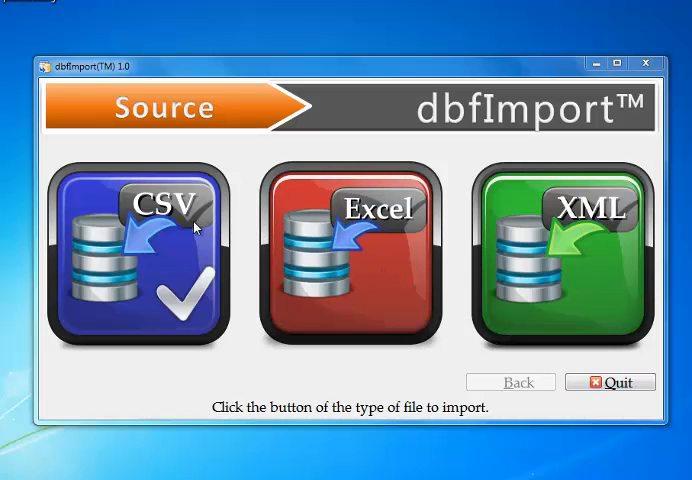
click(130, 250)
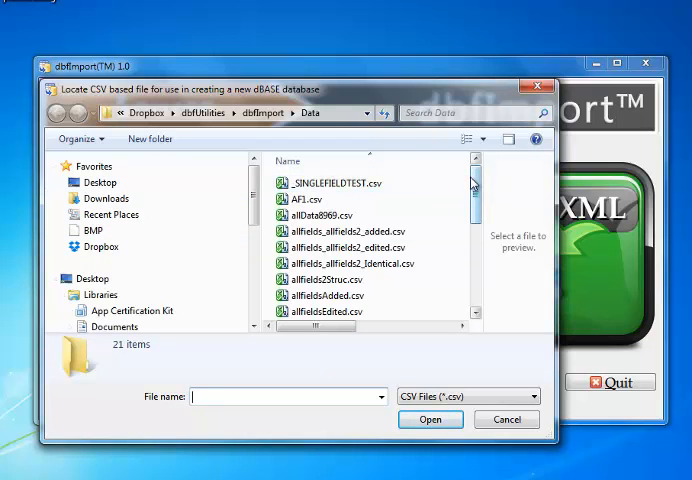
Step: Open Employees.csv from the Data folder for import
scroll(down, 3)
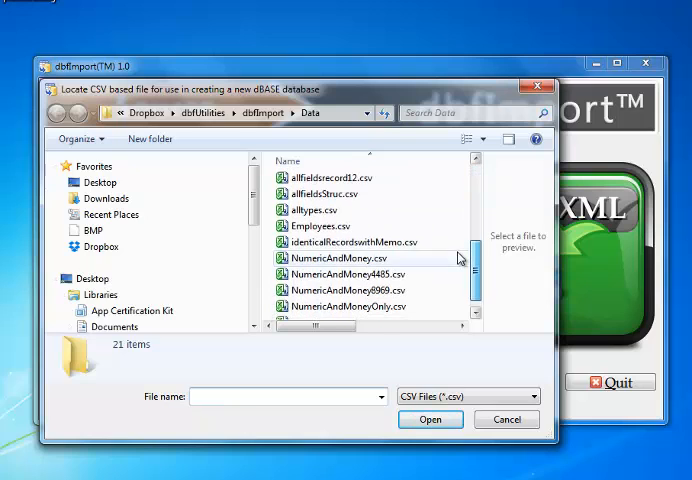
click(330, 225)
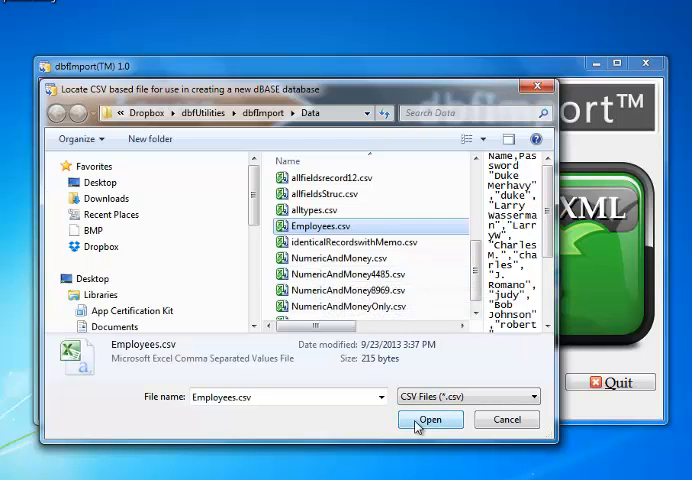
click(430, 419)
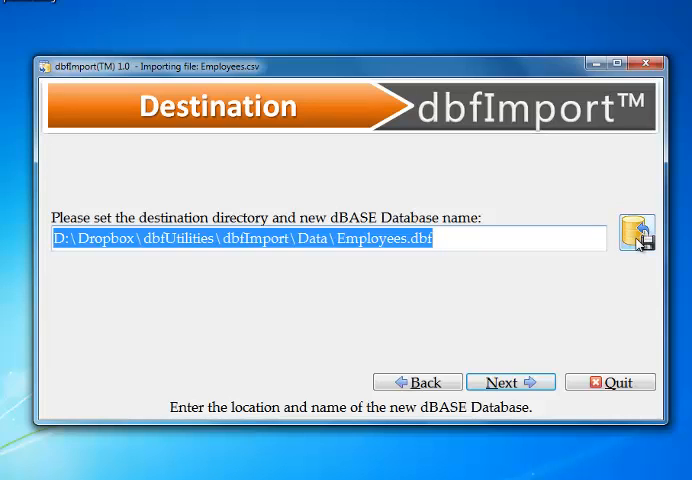
mouse_move(640, 245)
text(1)
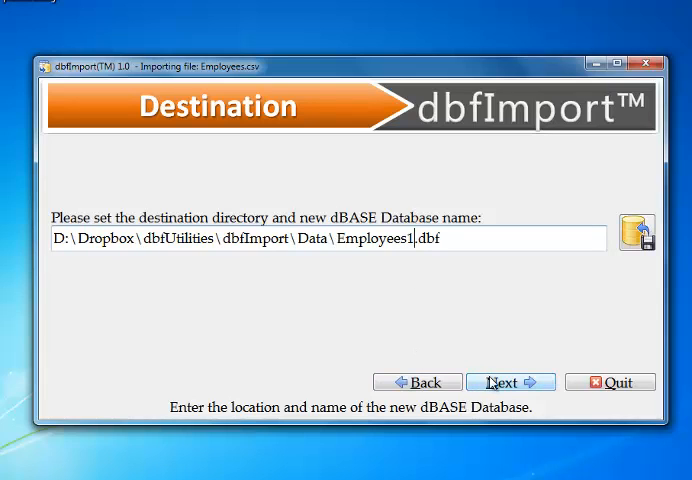
Step: Continue with Employees1.dbf as the destination to the import review summary
click(510, 382)
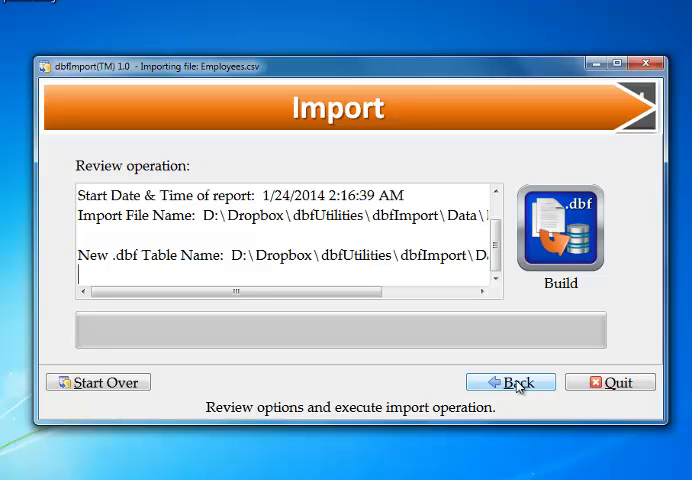
mouse_move(103, 382)
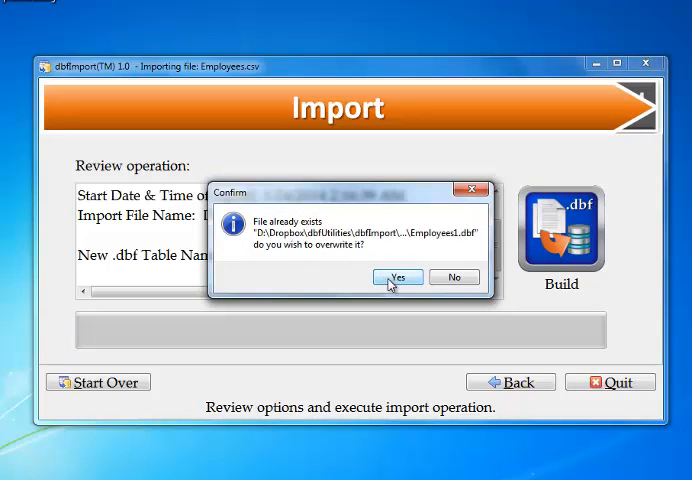
Step: Confirm overwriting Employees1.dbf and dismiss the Import Complete message
click(397, 277)
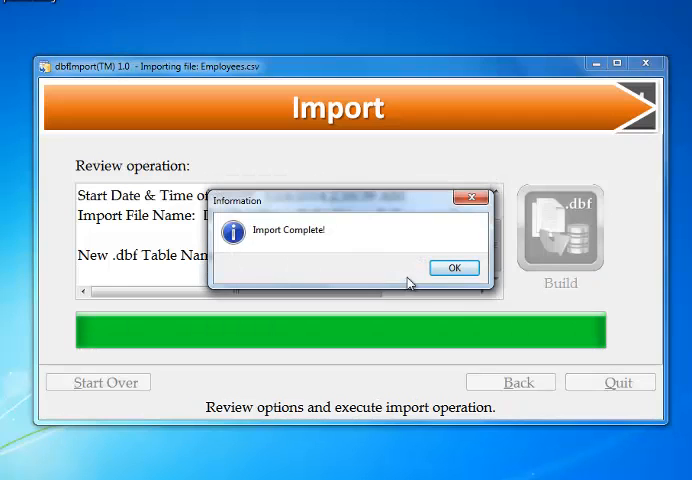
click(453, 267)
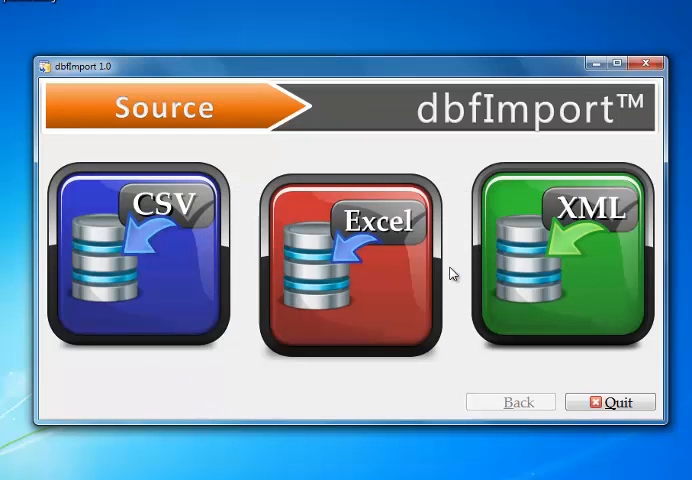